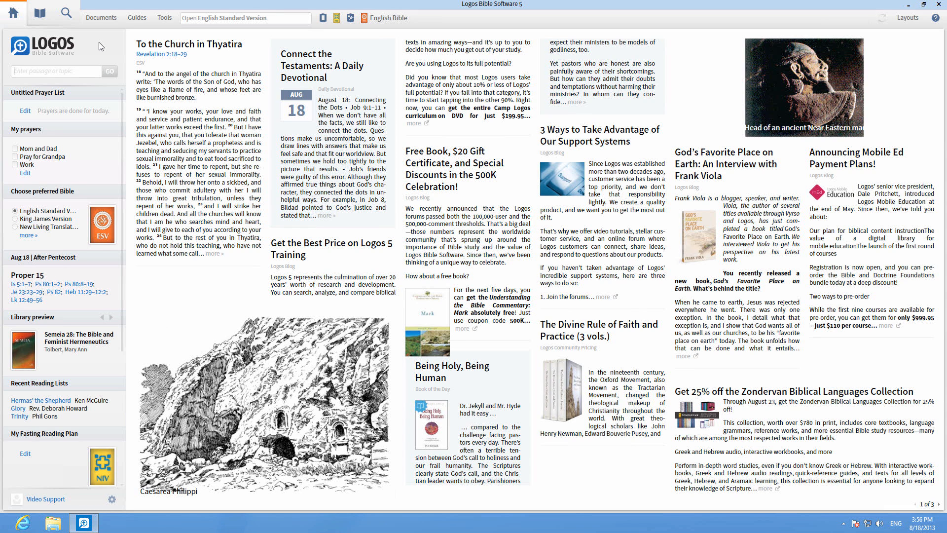
Show the Documents list with the document types that can be created
left_click(100, 18)
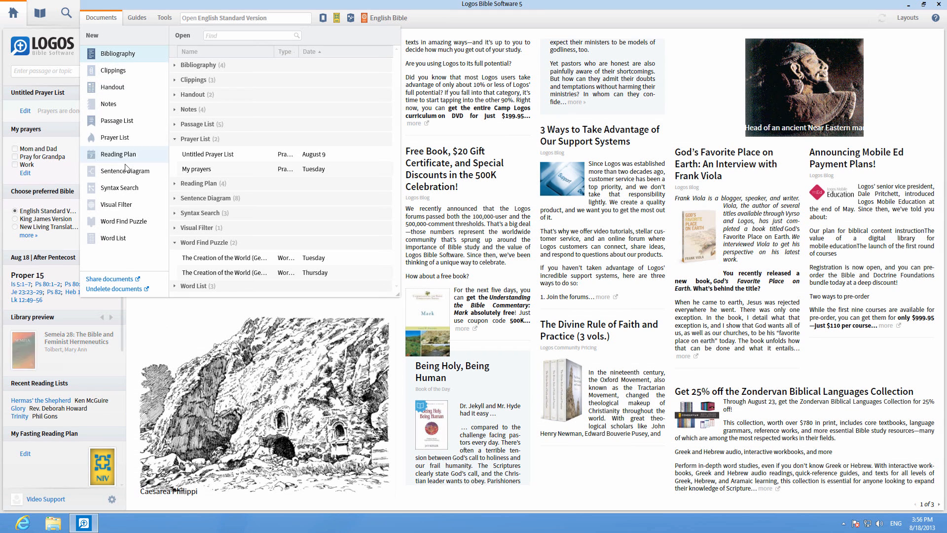
Create a new Sentence Diagram and insert John 1:1 (ESV) via 'jn 1 1' as loose words
left_click(124, 171)
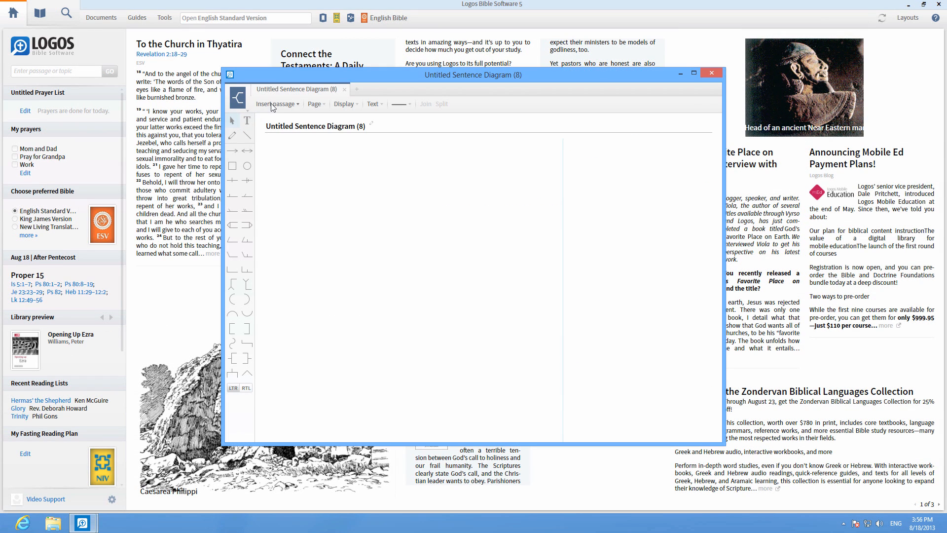
left_click(275, 103)
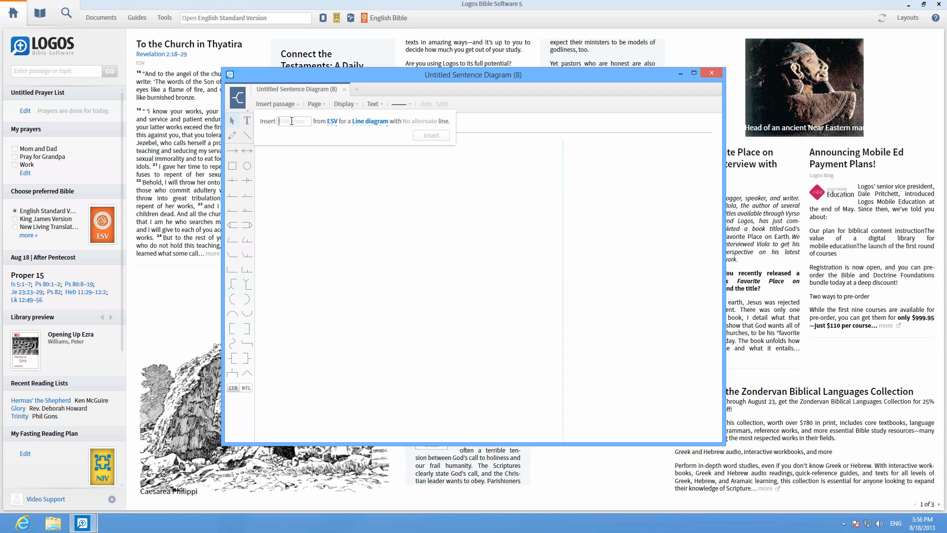
type("jn 1 1")
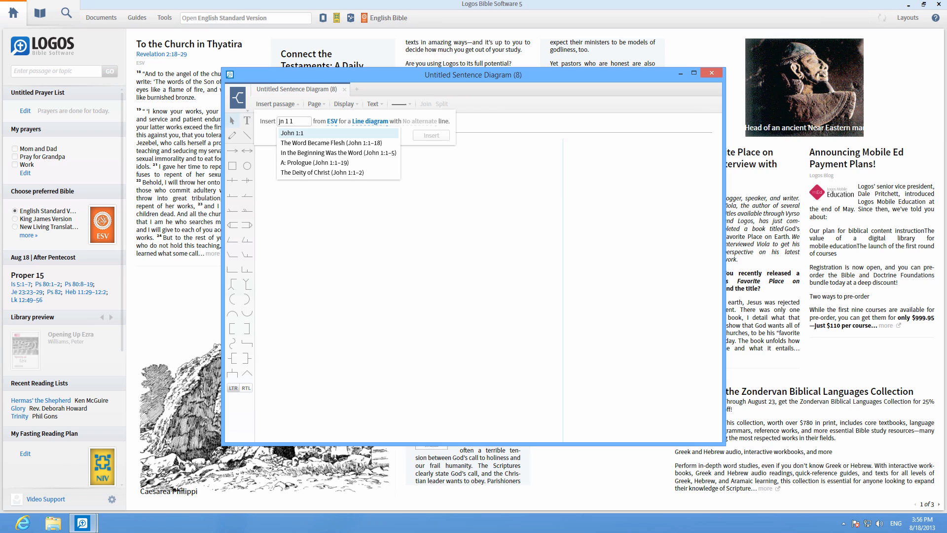
left_click(292, 132)
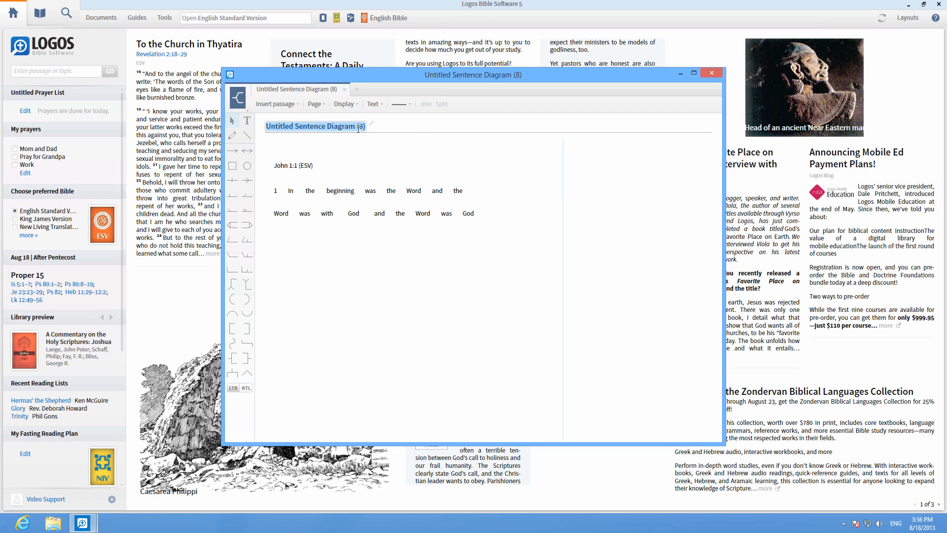
Title the diagram 'John 1 1' and add a slant with a level phrase line under 'was'
type("John 1 1 (2")
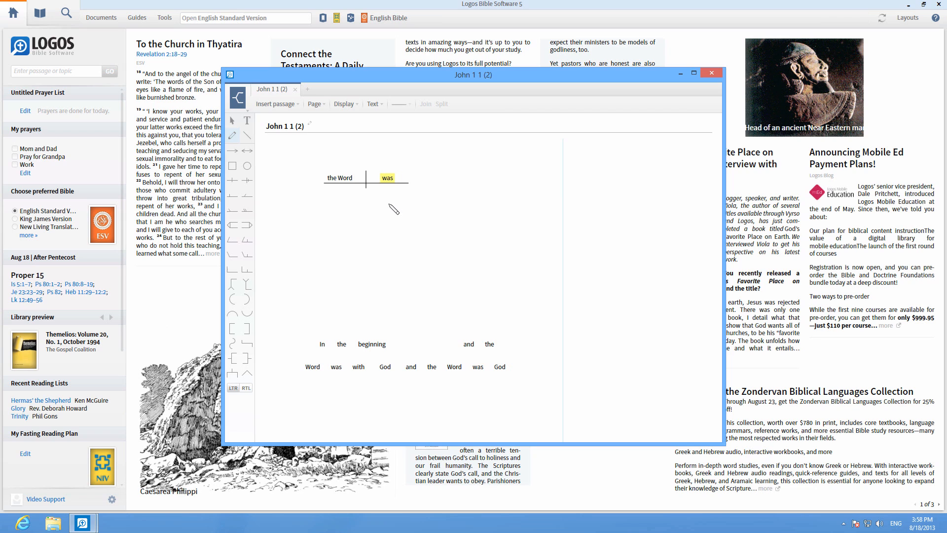
left_click_drag(387, 184, 372, 208)
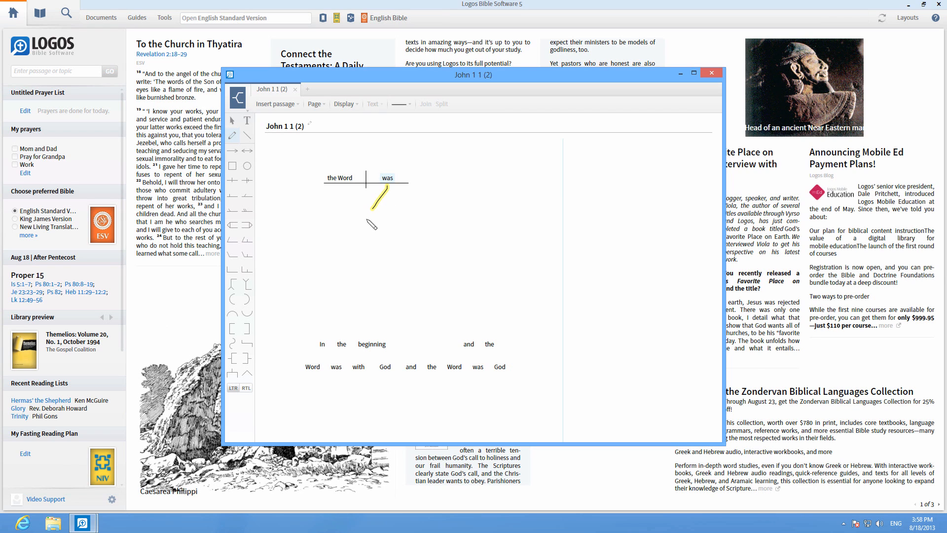
left_click_drag(371, 214, 471, 214)
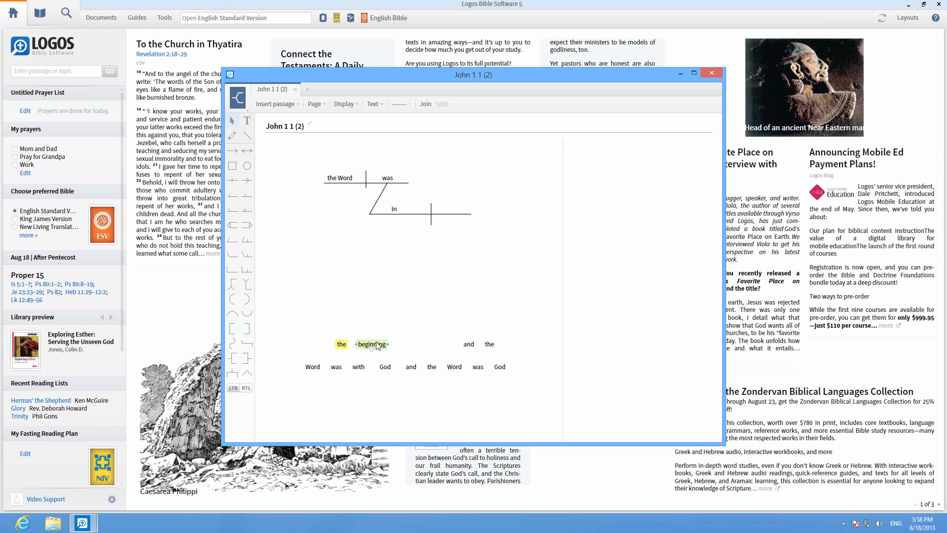
Place 'beginning' on the line after 'in' and 'God' into the third clause after 'was'
left_click_drag(362, 344, 475, 209)
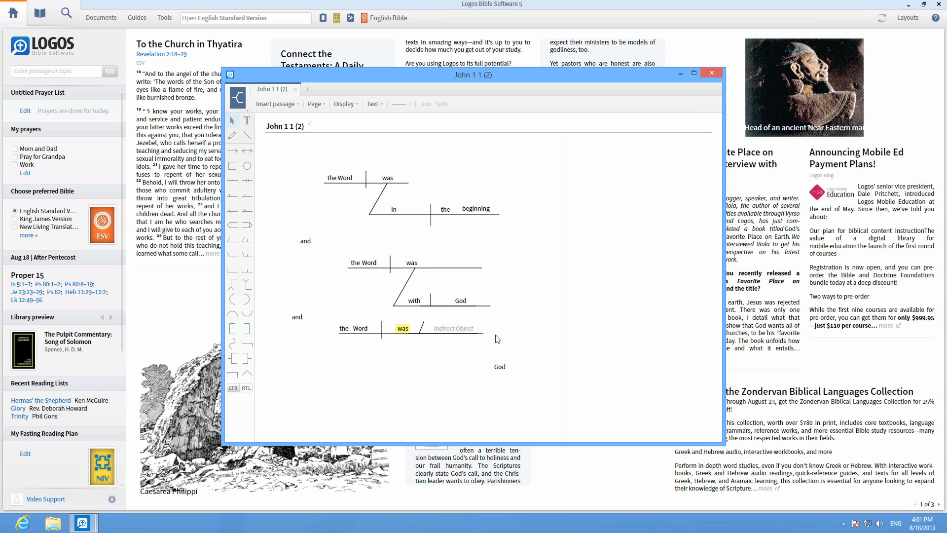
left_click_drag(499, 365, 453, 327)
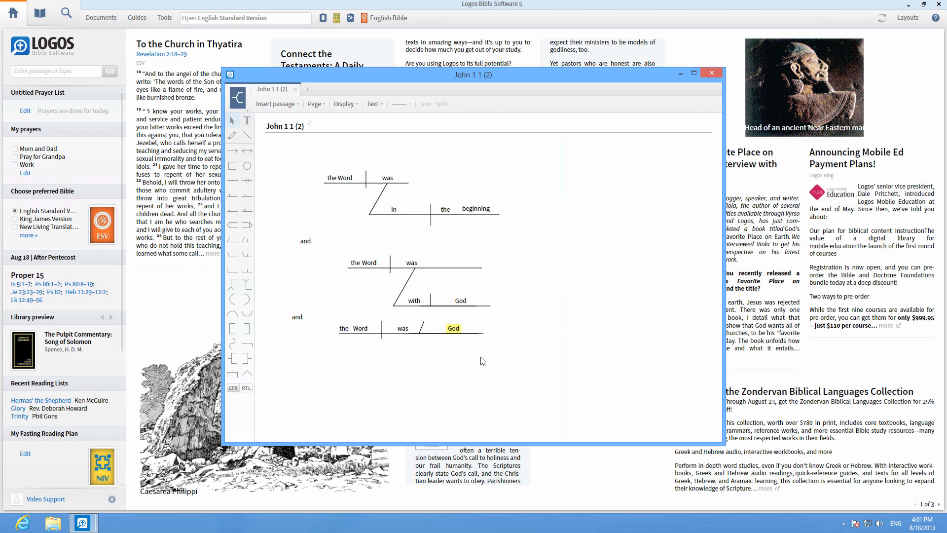